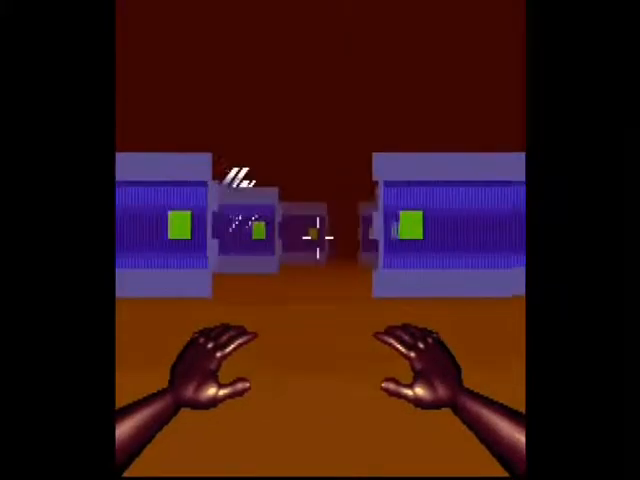
key(w)
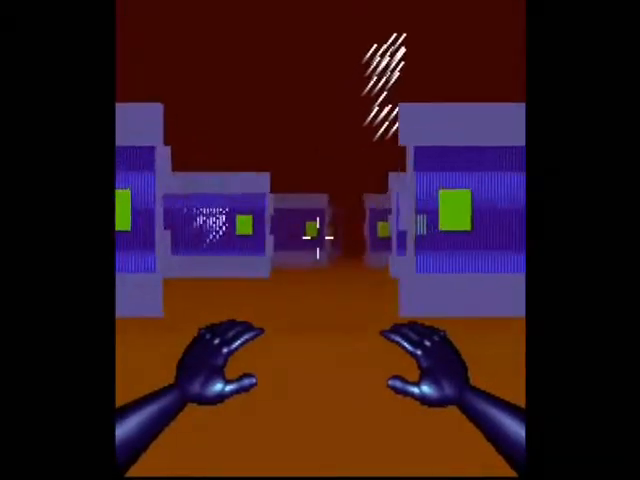